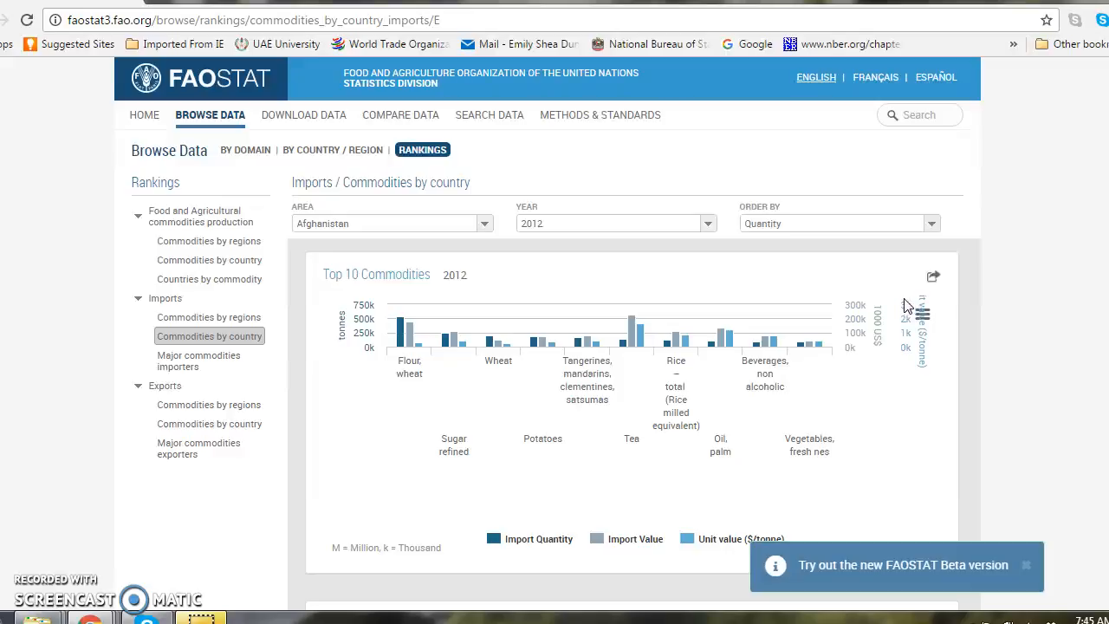
mouse_move(910, 305)
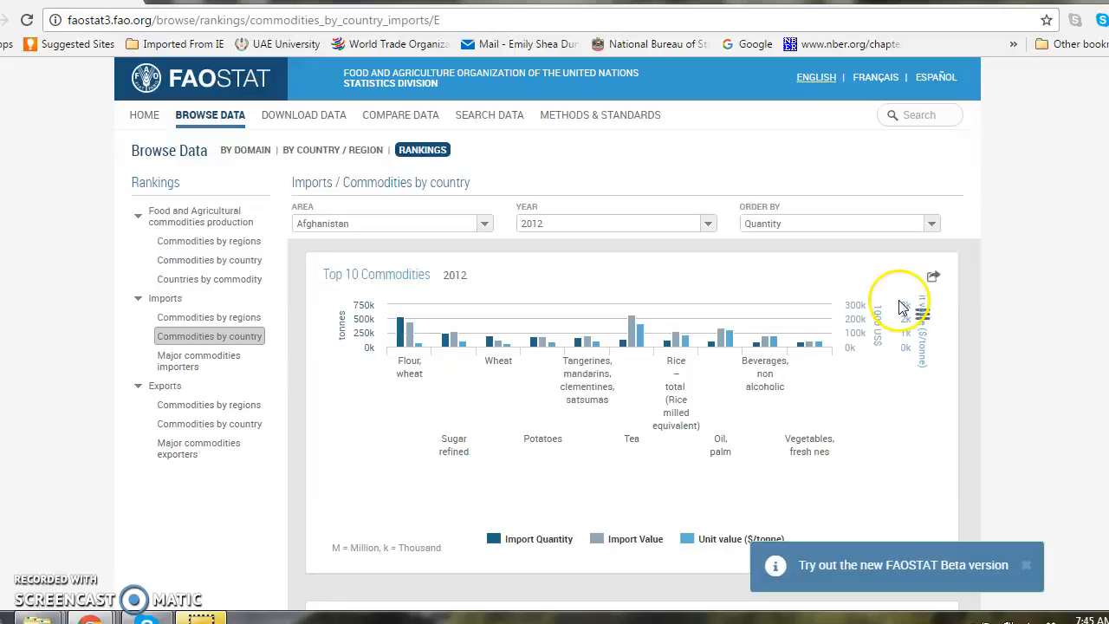
mouse_move(226, 125)
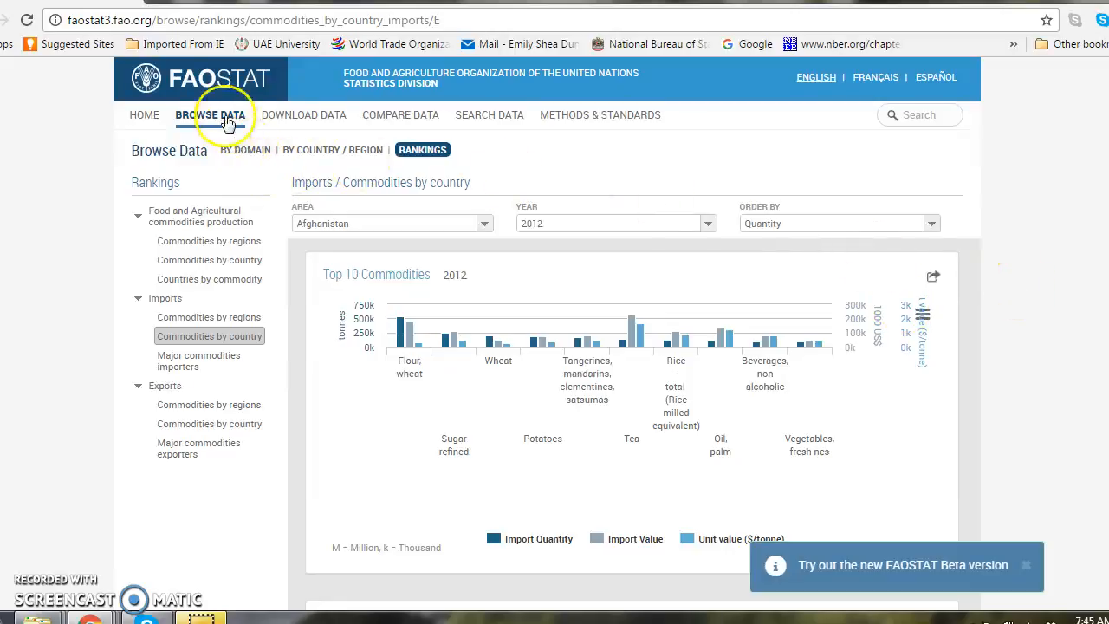
Step: Go to the Food Balances domain from the Browse Data menu
left_click(210, 115)
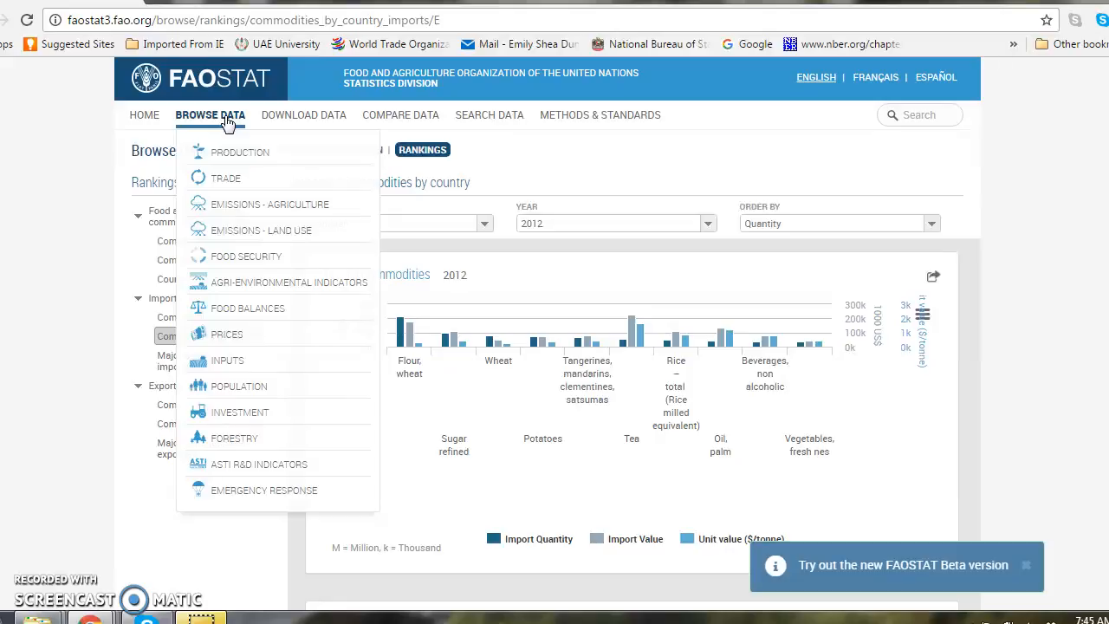
mouse_move(223, 191)
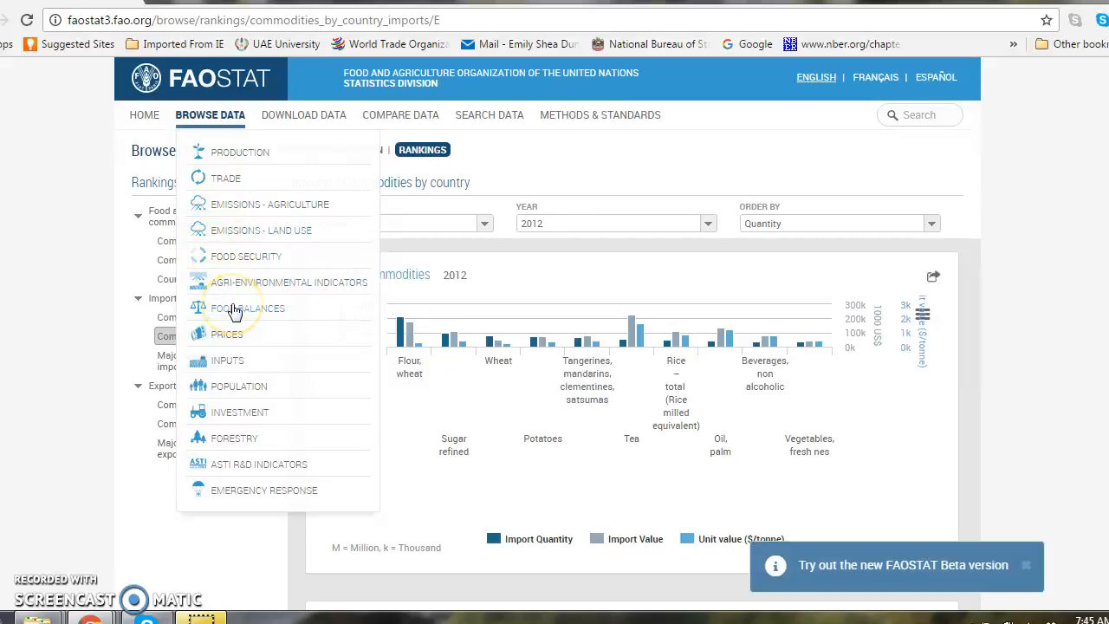
left_click(247, 308)
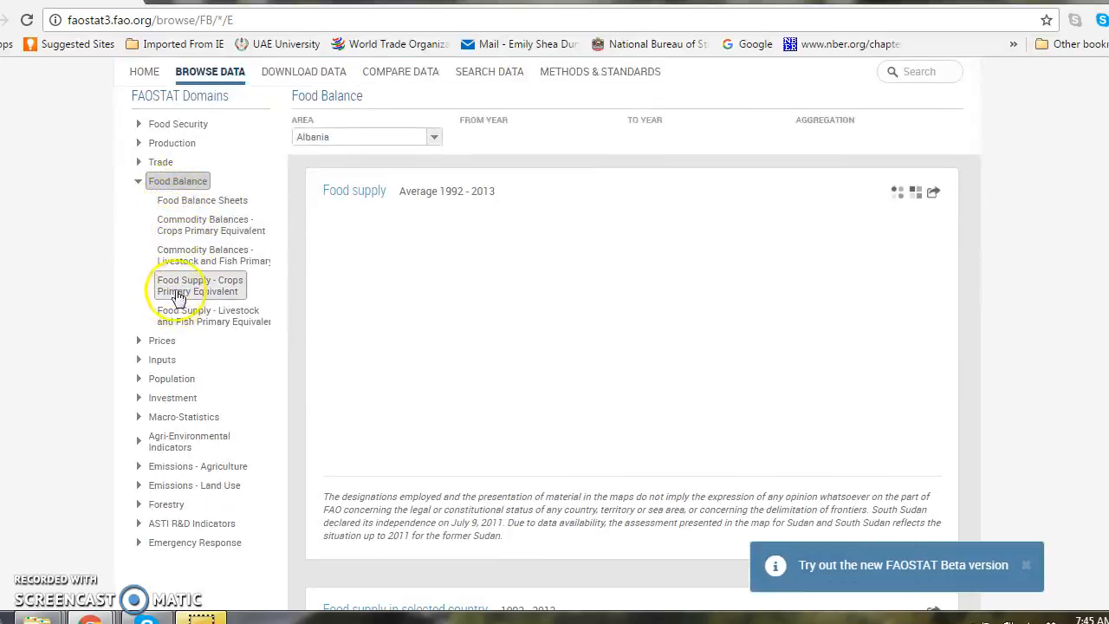
Step: Open Food Balance Sheets for Albania and set the From Year to 2000
left_click(202, 200)
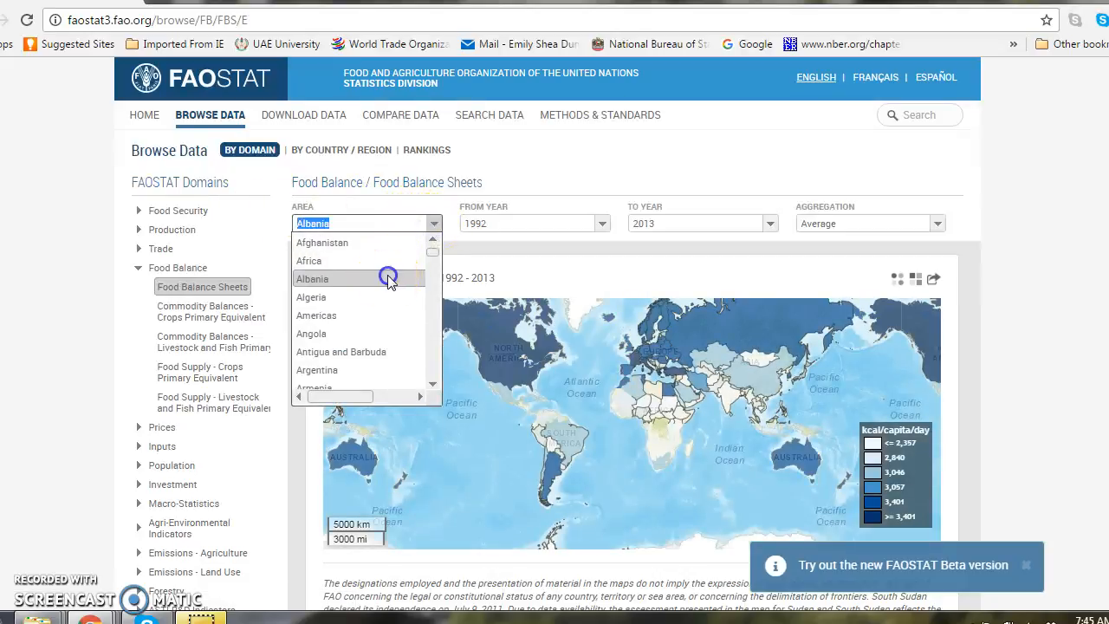
left_click(601, 223)
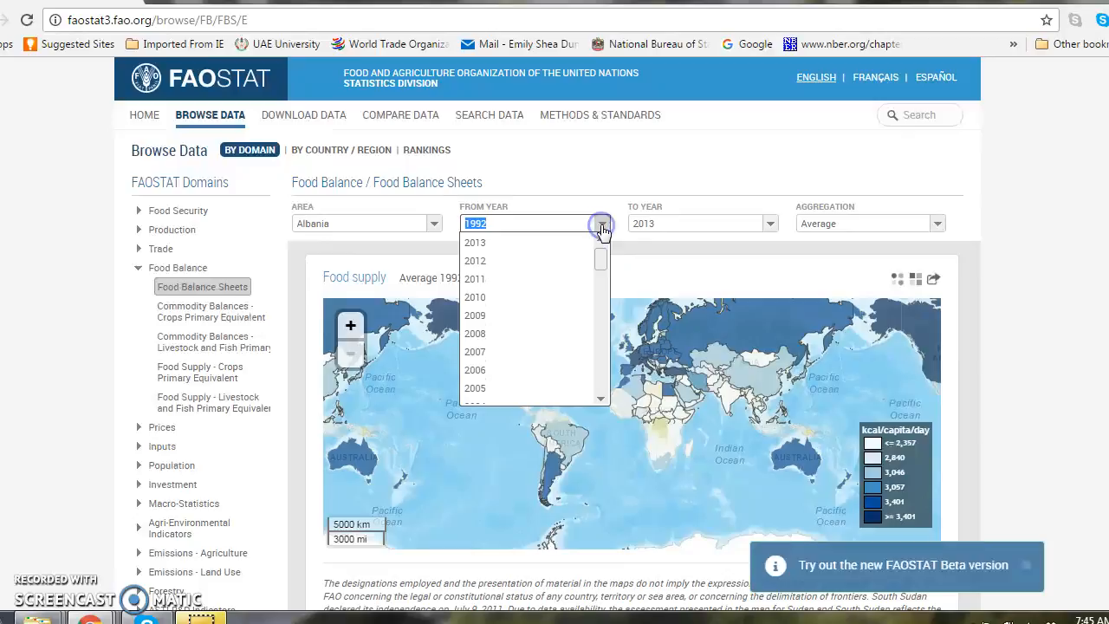
scroll("down", 3)
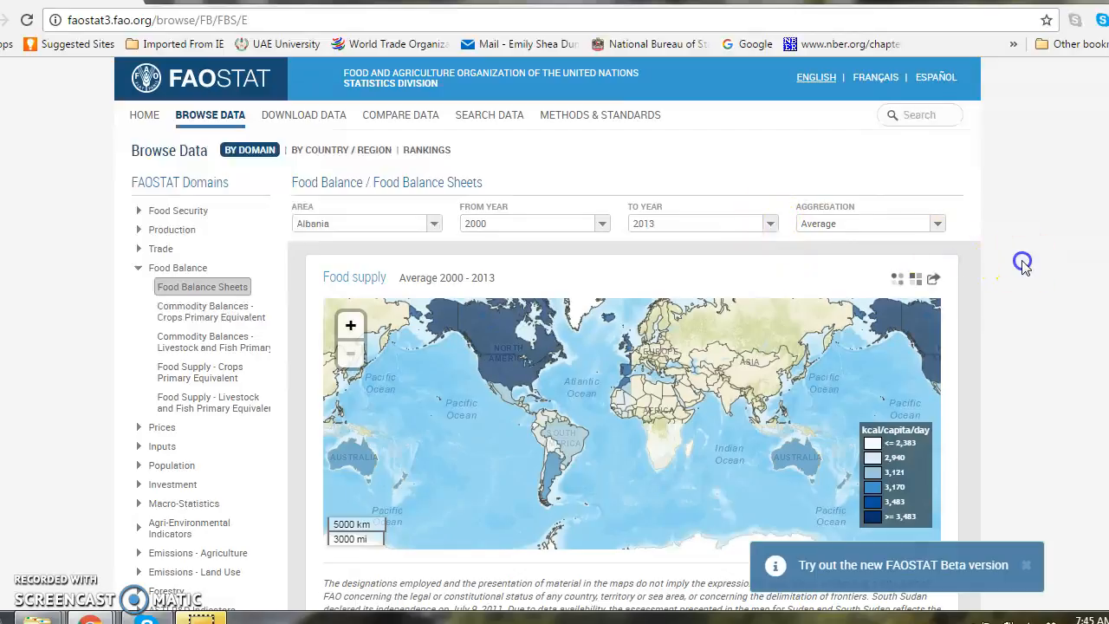
scroll("down", 3)
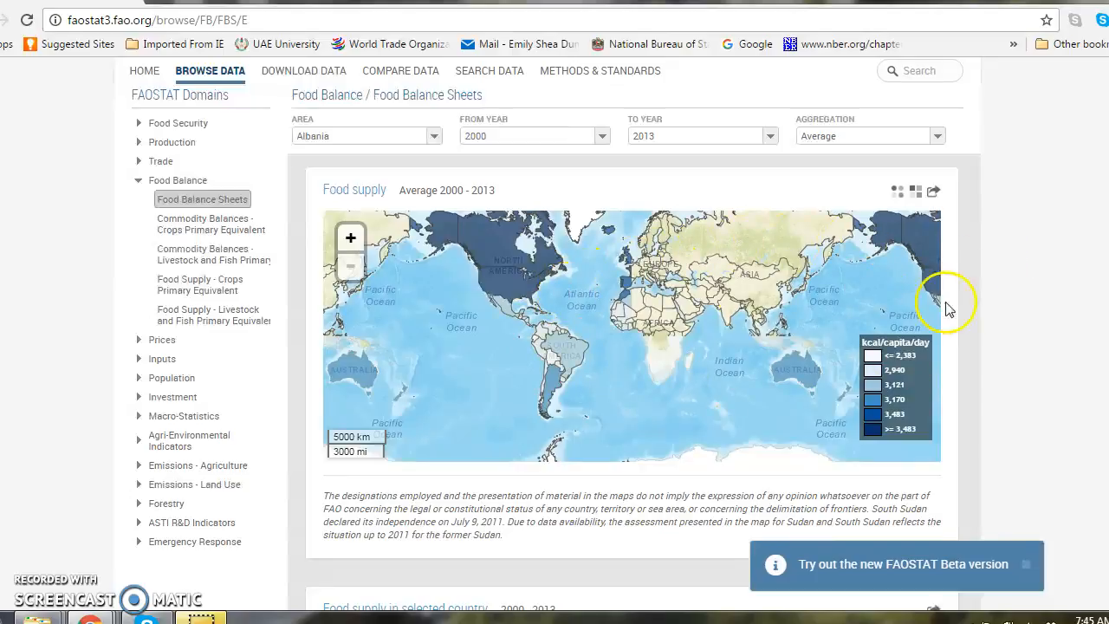
scroll("down", 3)
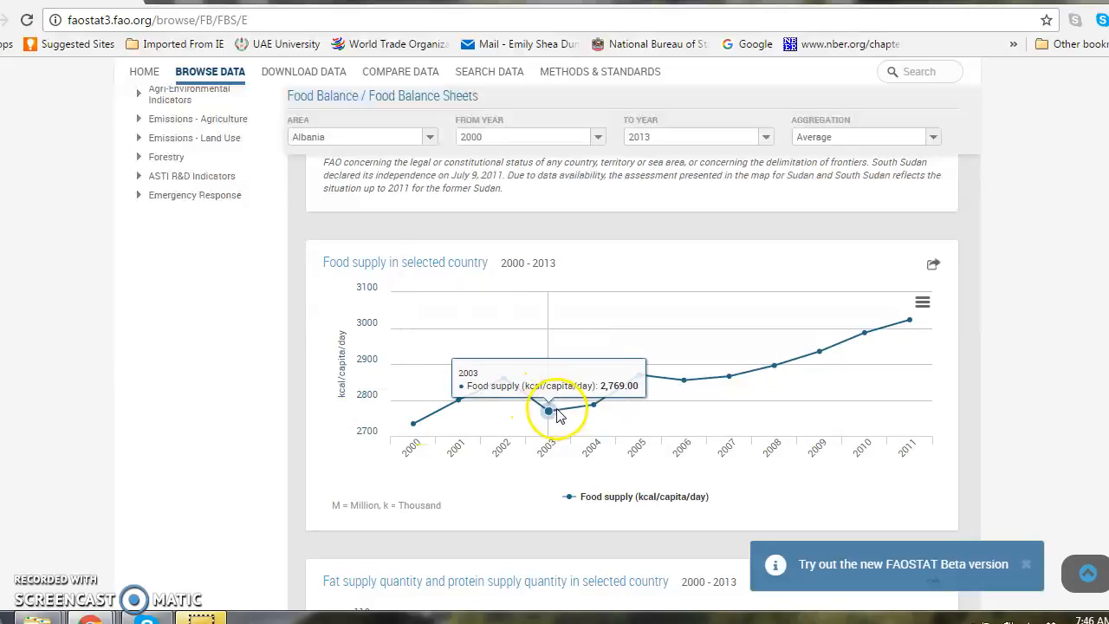
mouse_move(819, 353)
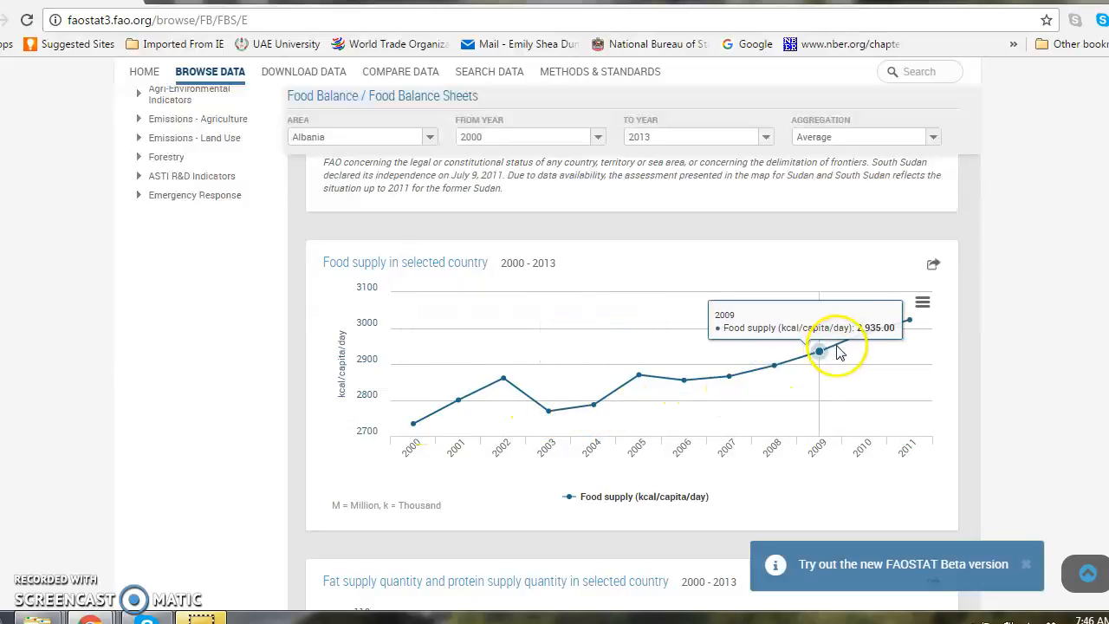
mouse_move(907, 321)
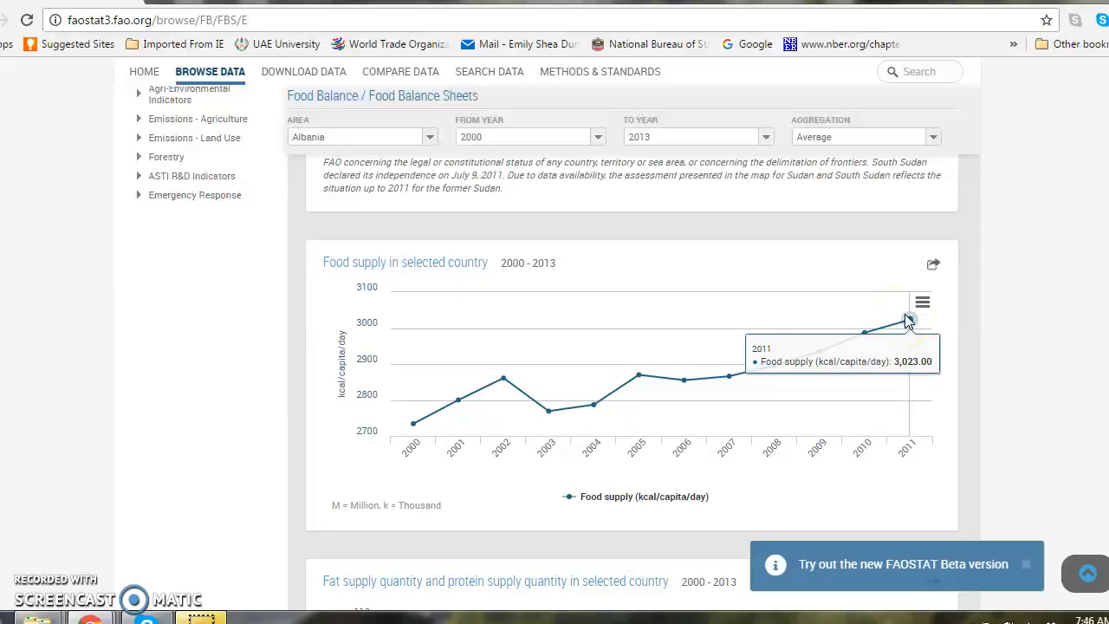
mouse_move(412, 421)
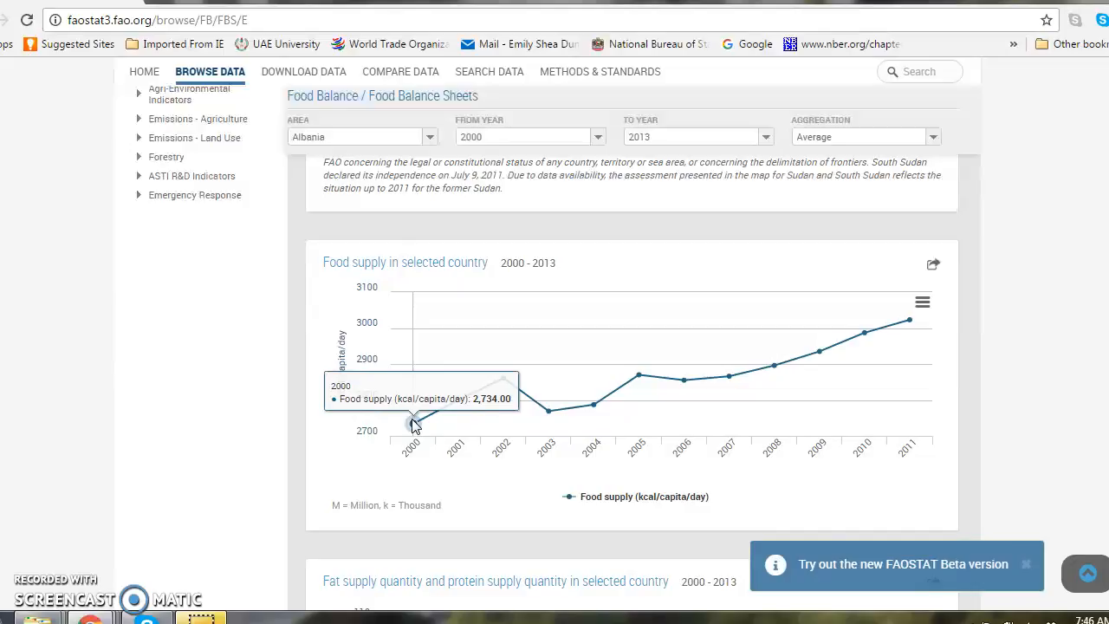
mouse_move(905, 319)
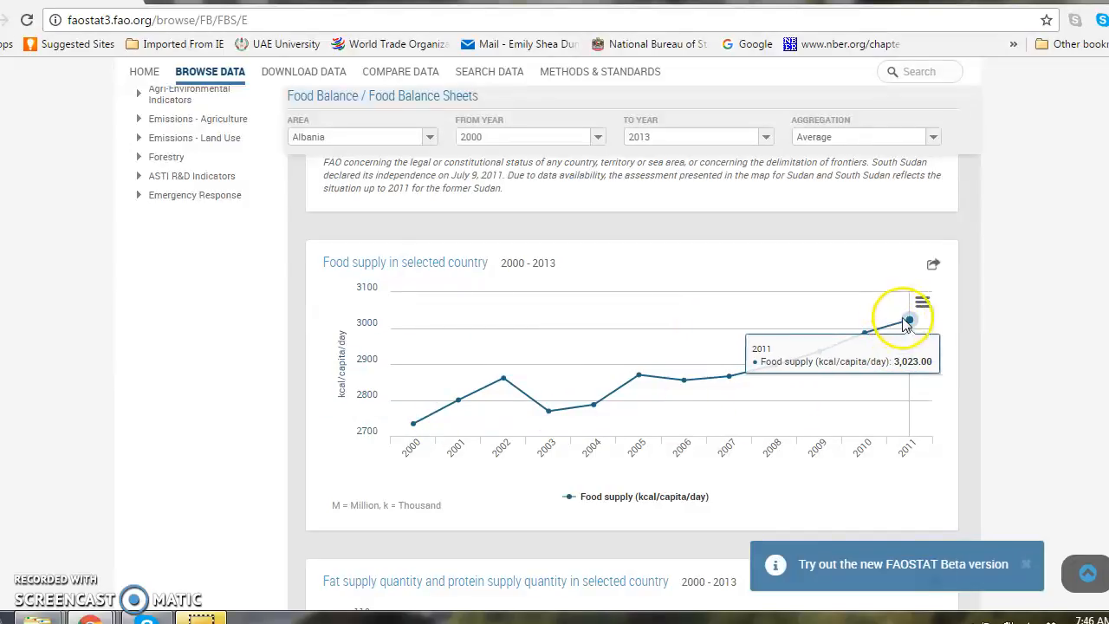